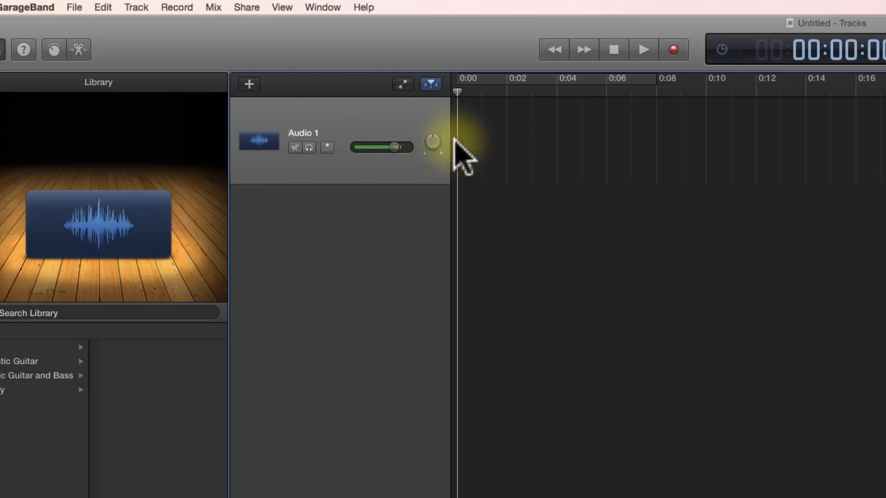
Step: Start a new track from the Track menu, offering the microphone audio type
left_click(136, 7)
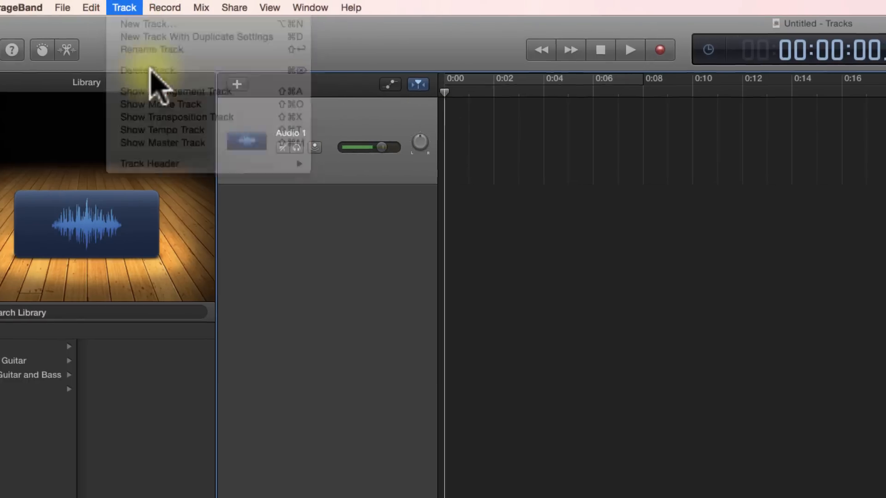
left_click(148, 24)
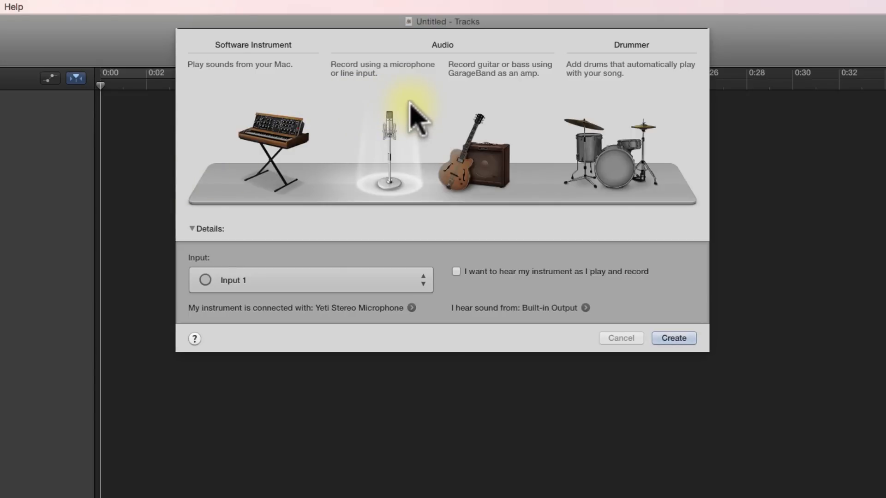
mouse_move(444, 138)
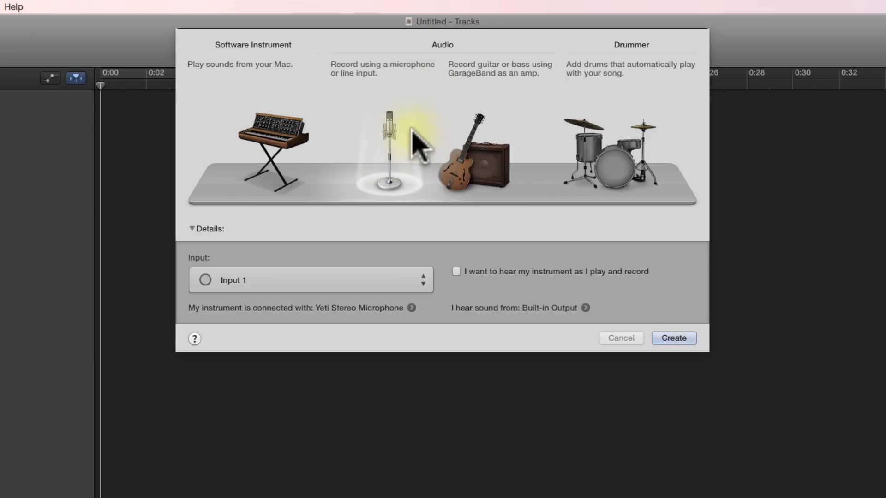
mouse_move(393, 144)
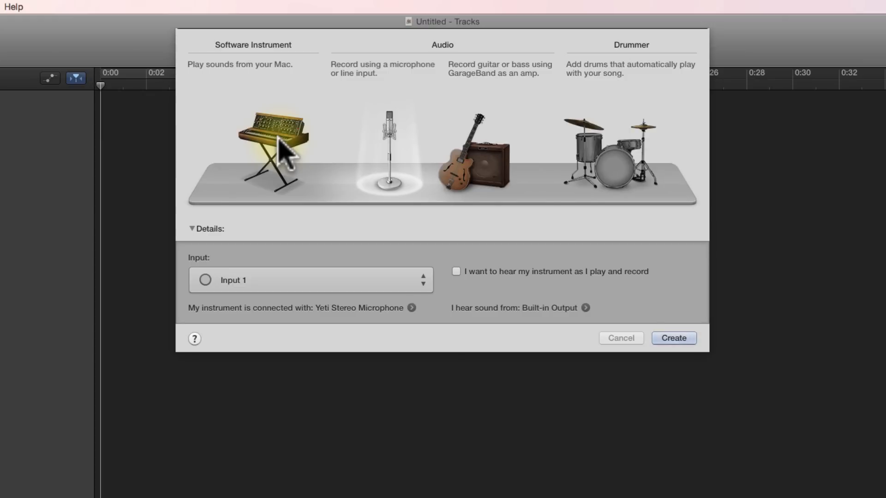
mouse_move(486, 167)
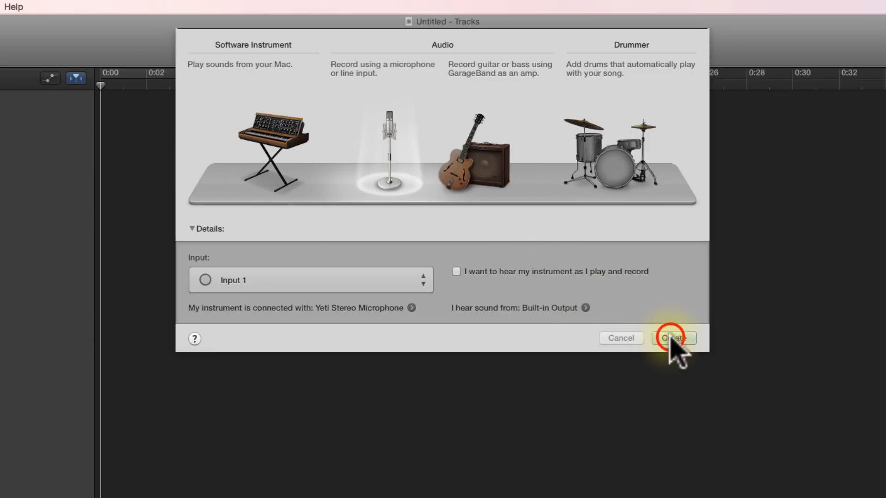
Step: Create the microphone audio track and rename 'Audio 1' to 'Voice Track'
left_click(673, 337)
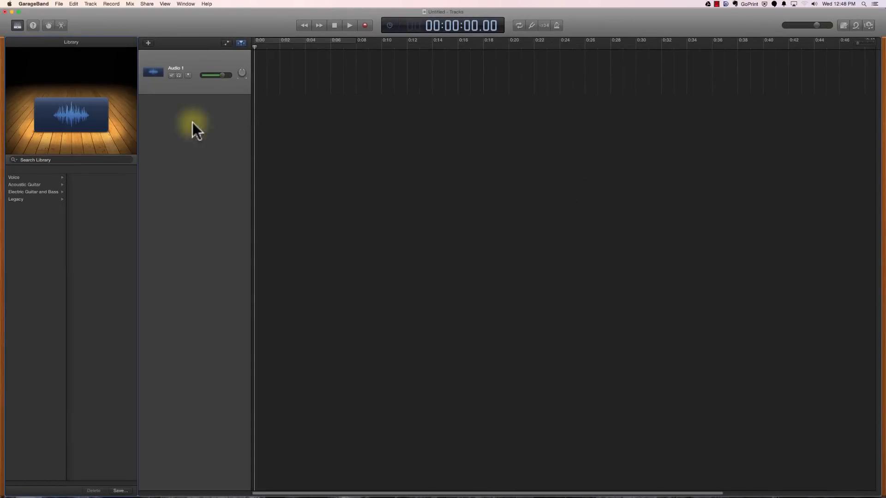
mouse_move(188, 79)
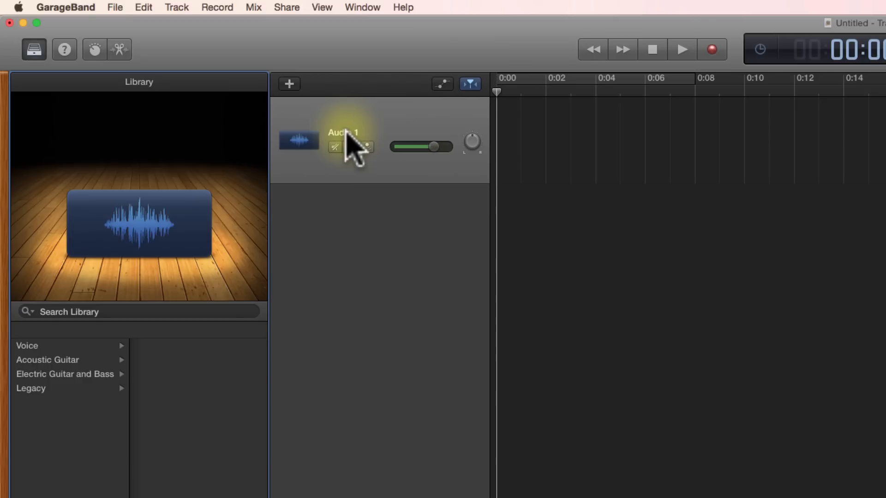
left_click(349, 134)
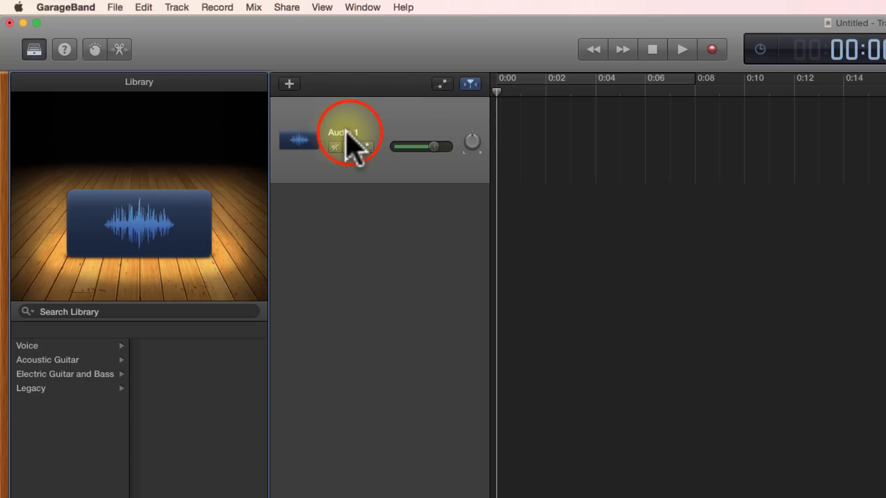
double_click(343, 132)
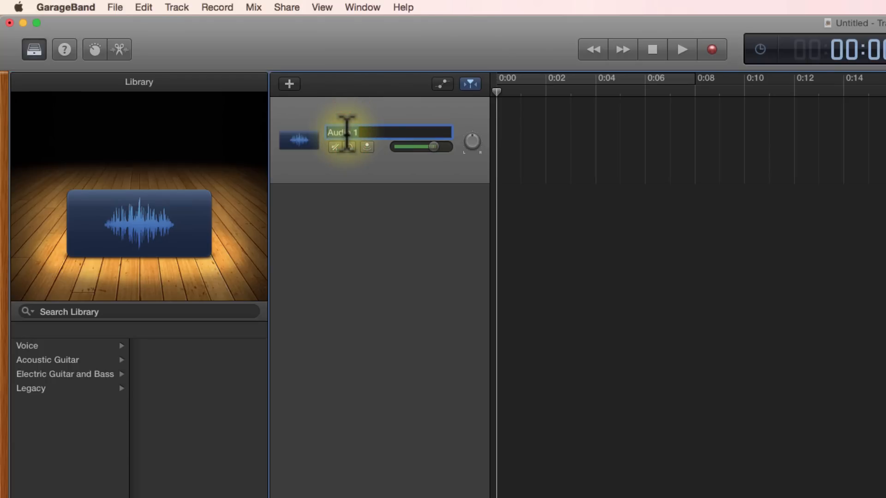
type("Voice")
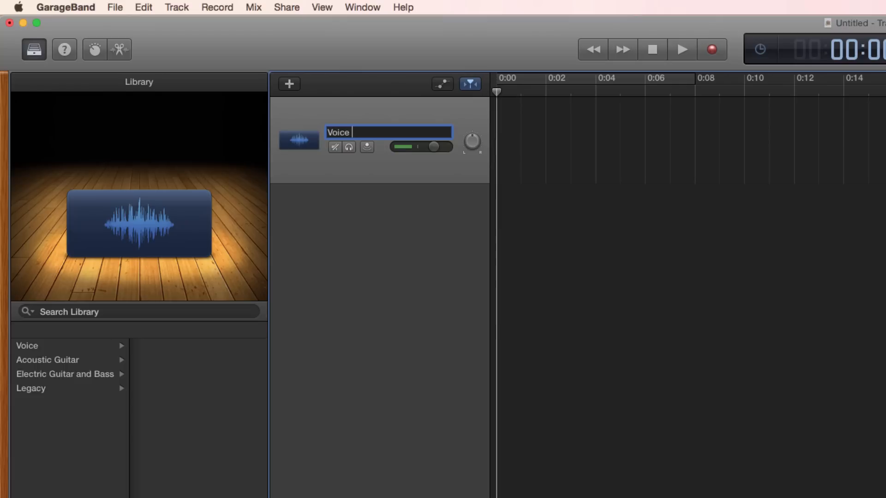
type("Track")
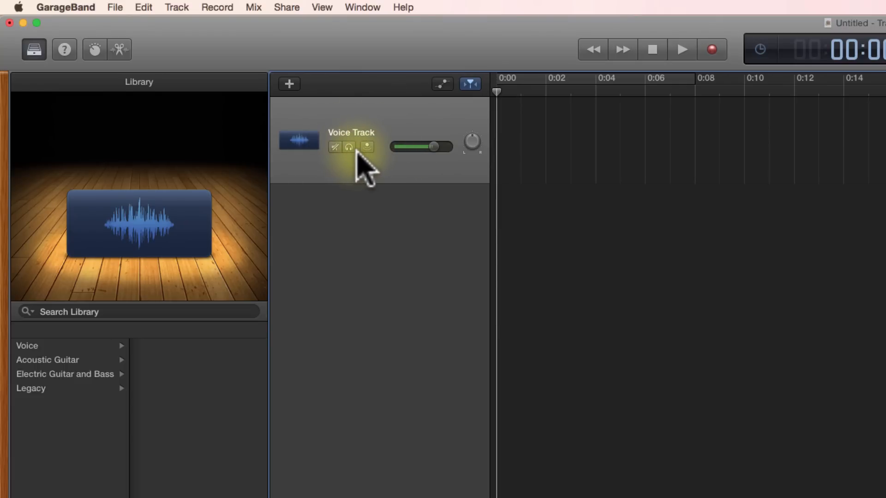
mouse_move(367, 147)
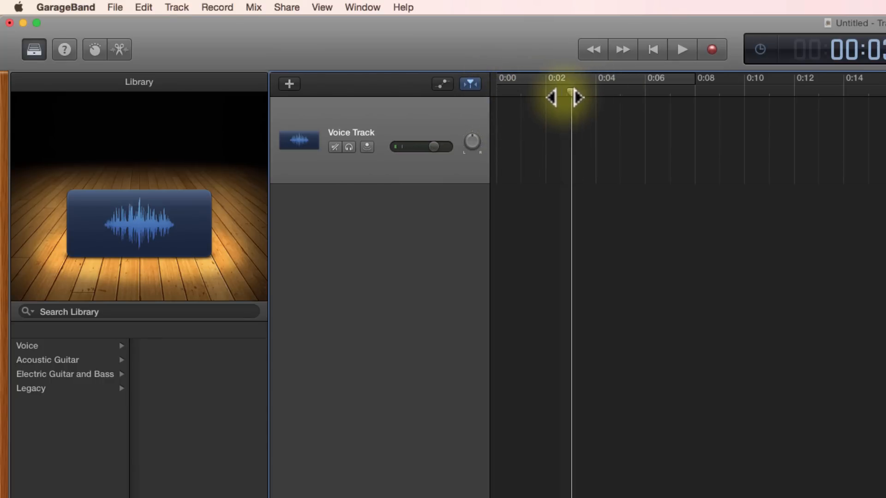
left_click_drag(564, 96, 644, 97)
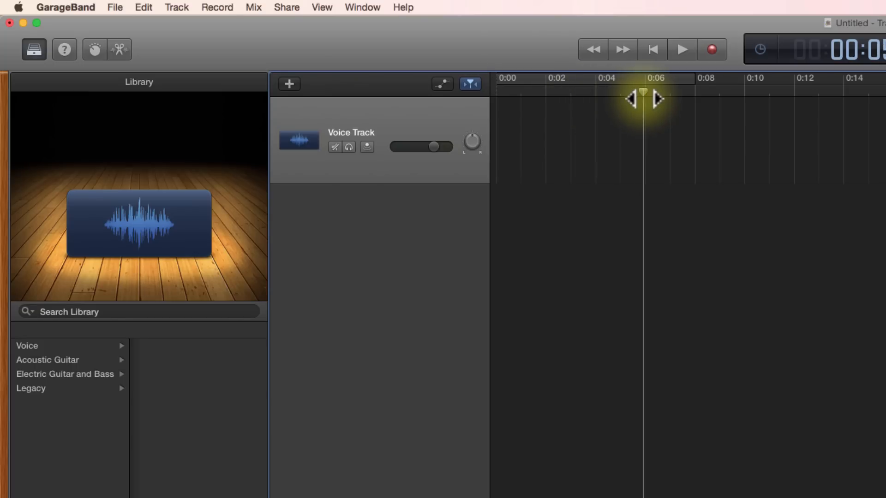
left_click_drag(644, 99, 716, 106)
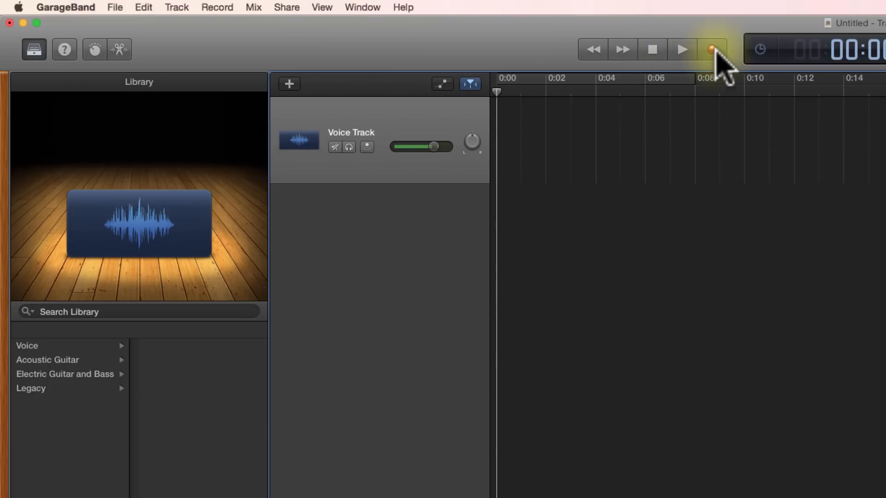
Step: Record about twenty seconds of voice onto Voice Track as region 'Voice Track#01'
left_click(711, 49)
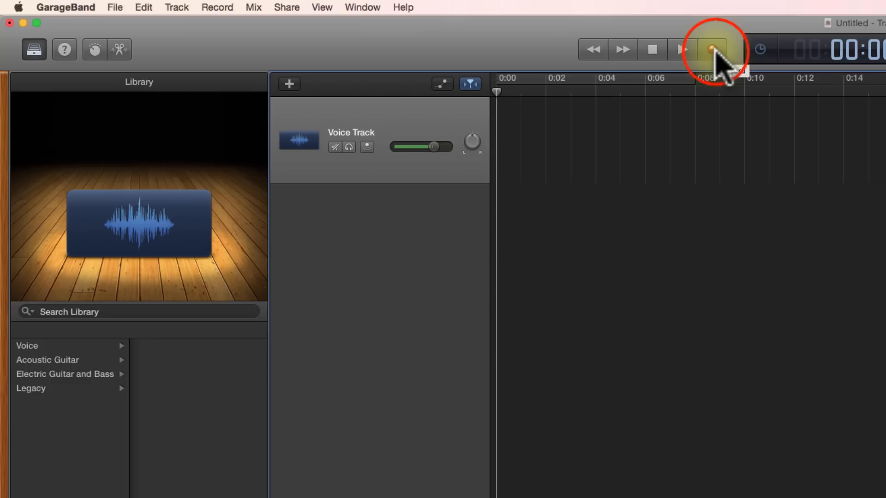
left_click(711, 49)
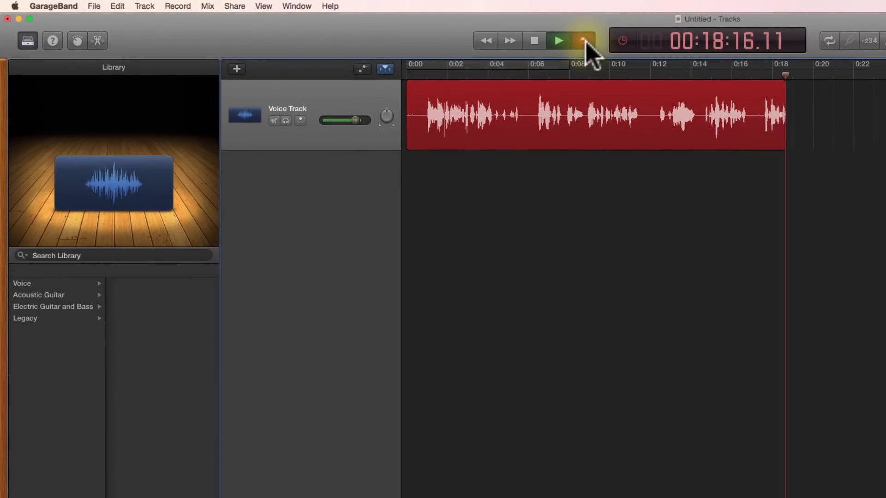
left_click(557, 40)
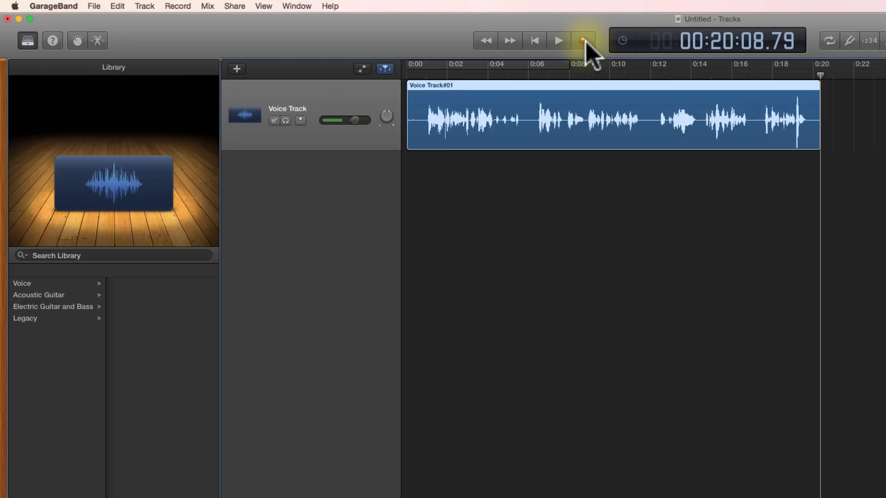
left_click_drag(354, 120, 358, 120)
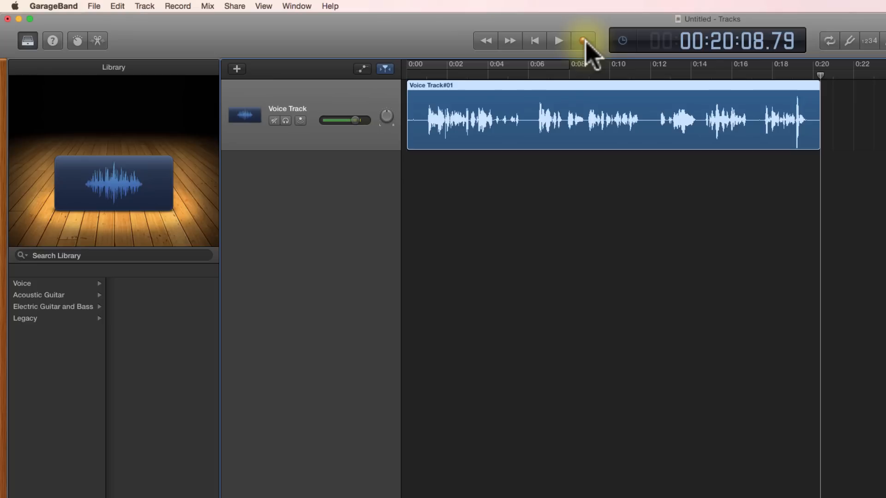
Step: Move the Voice Track#01 region to start near 0:04 and return the playhead to the start
left_click(583, 39)
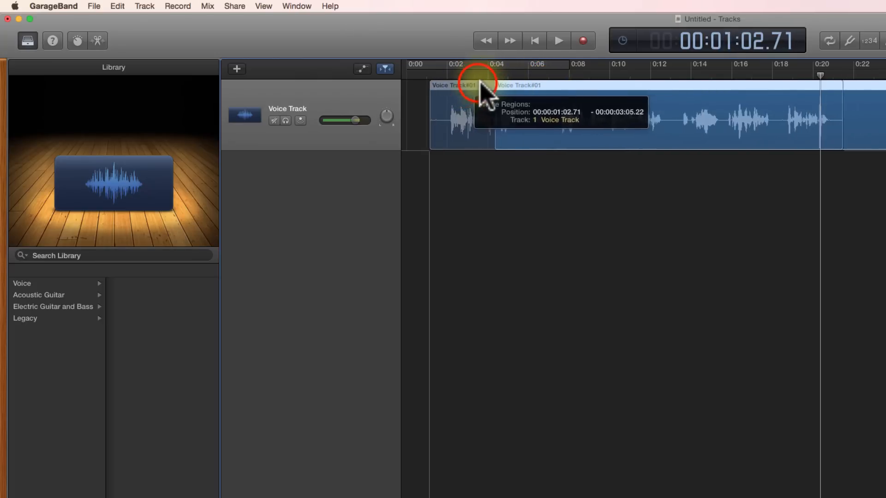
left_click_drag(482, 93, 593, 94)
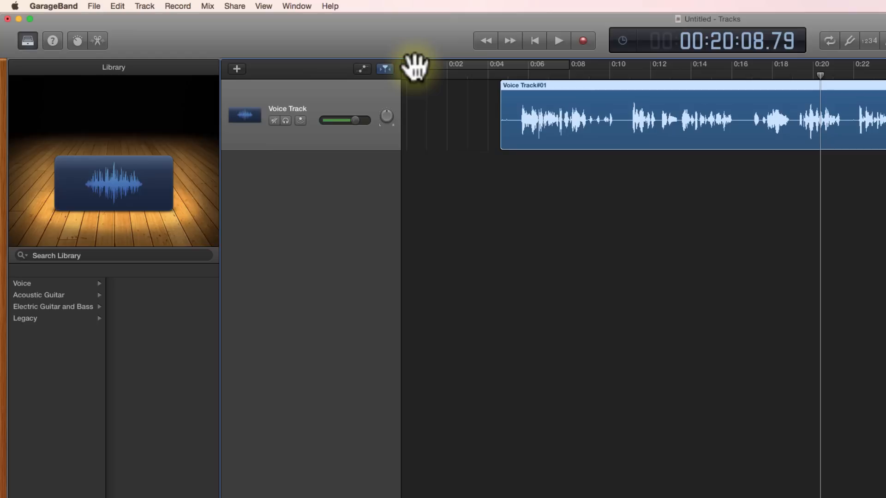
left_click(533, 39)
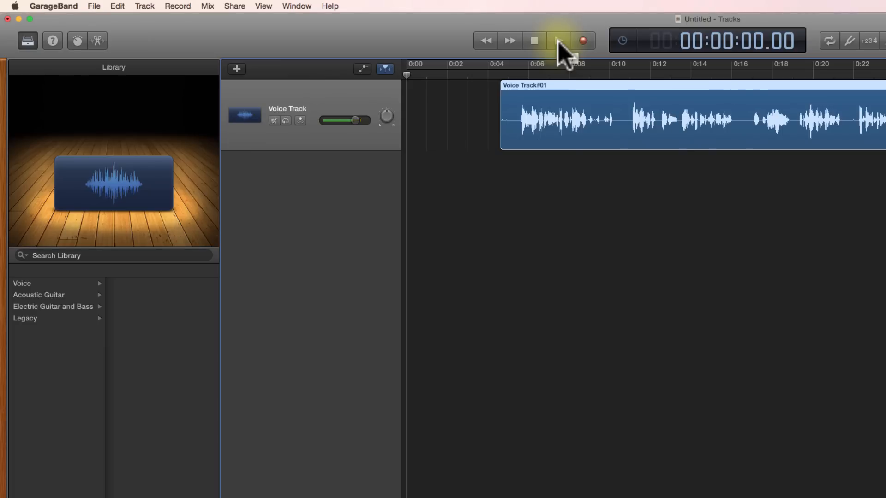
Step: Play the recording back from the beginning past the end of the region
left_click(558, 41)
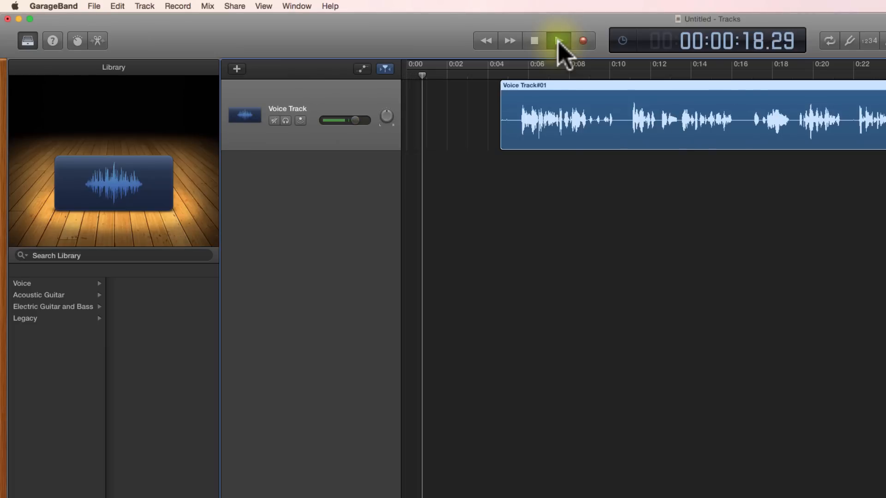
left_click(558, 40)
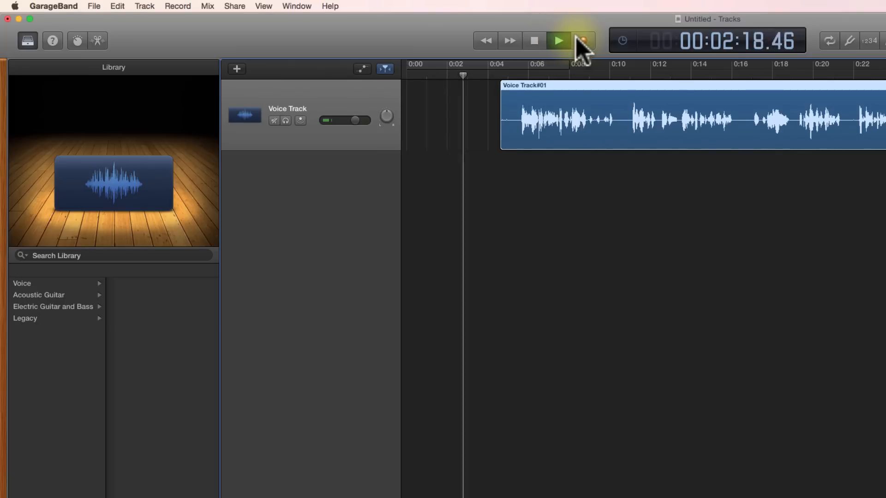
left_click(582, 40)
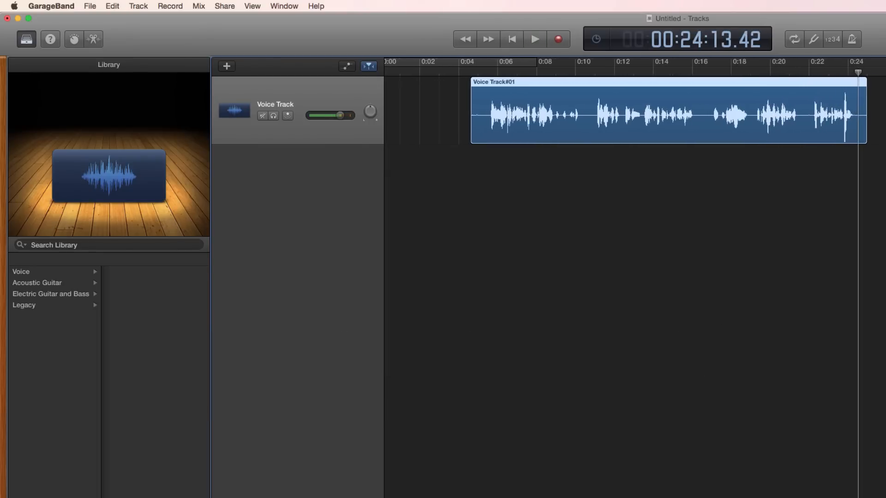
left_click_drag(338, 116, 344, 116)
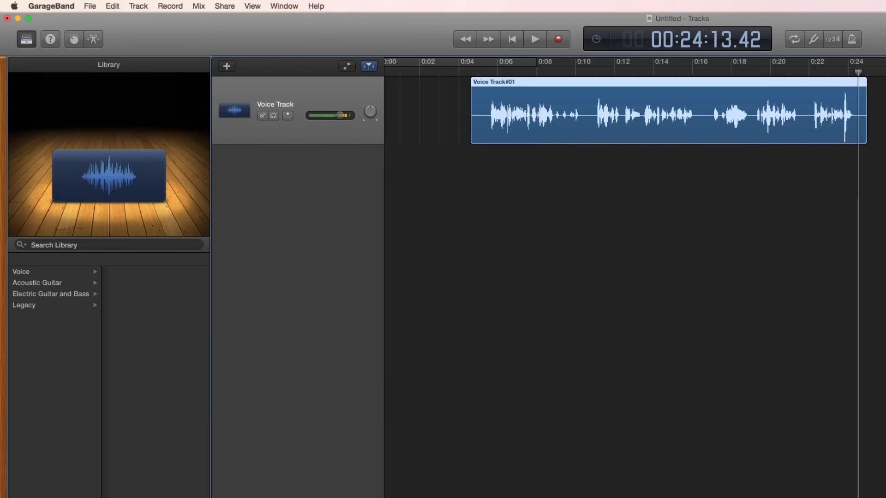